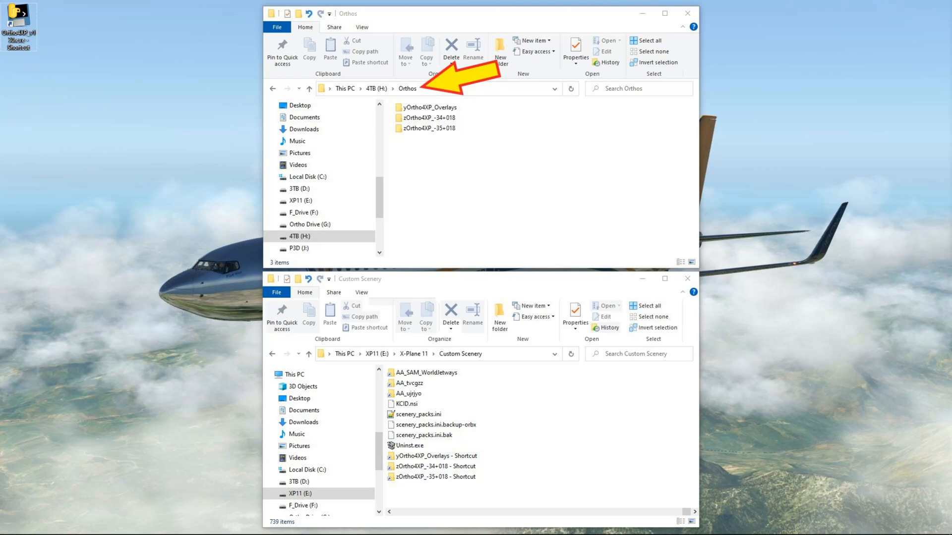
Delete the overlay and two South Africa tile shortcuts from Custom Scenery.
click(433, 476)
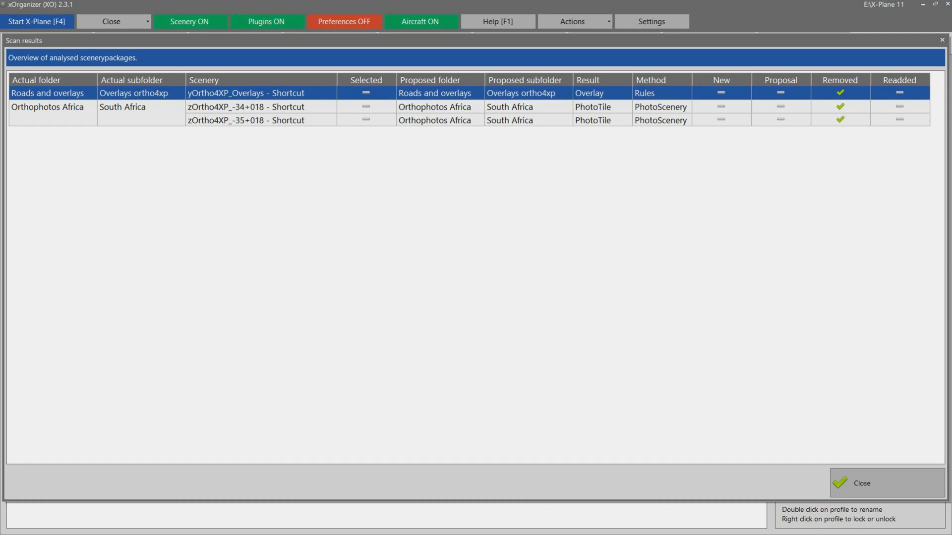
Close xOrganizer's scan results after reviewing the three removed Ortho4XP entries.
click(860, 483)
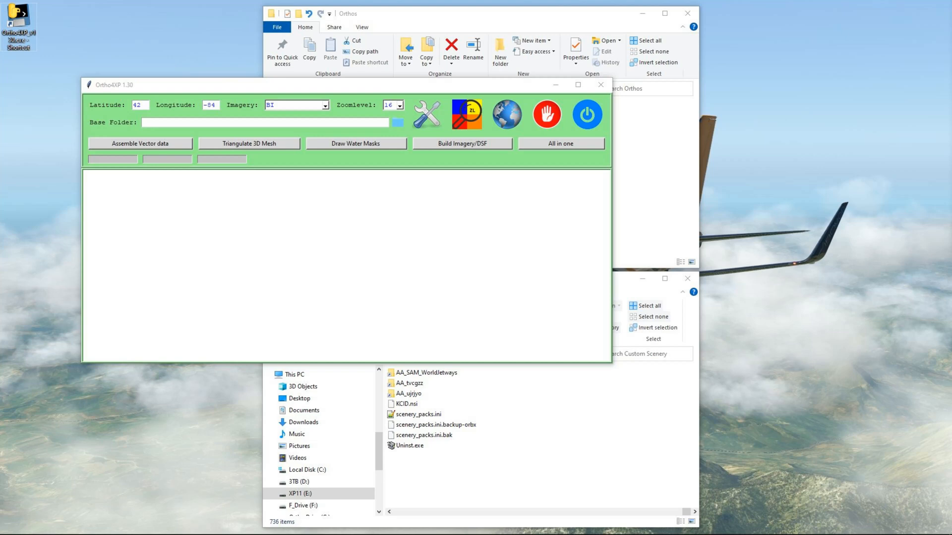
Open Ortho4XP's Tiles collection and management map from the globe icon.
click(397, 122)
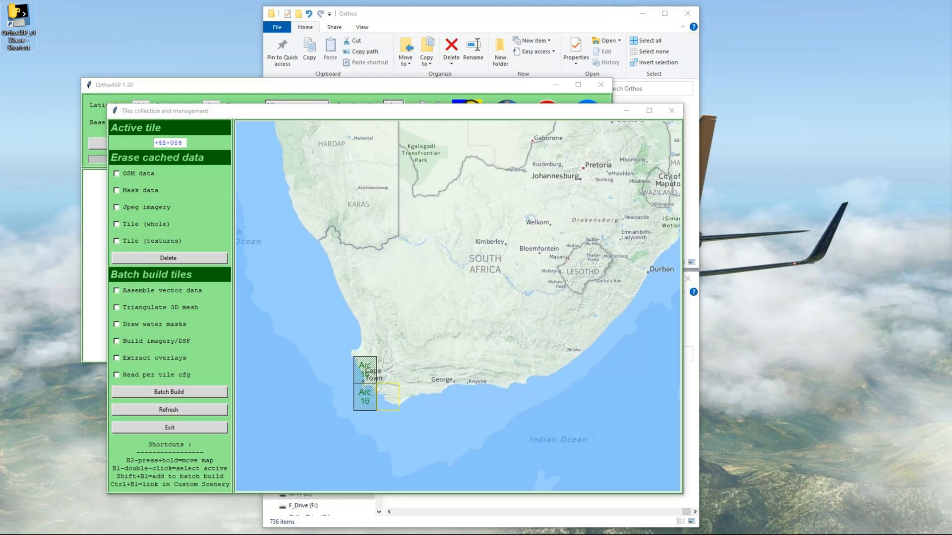
Review the Cape Town-area tiles on the map, then exit Ortho4XP.
click(386, 398)
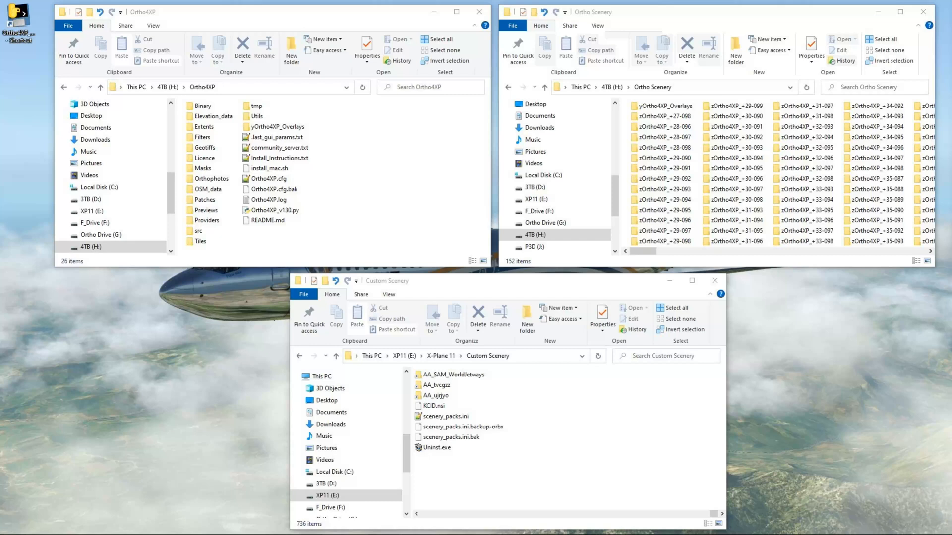
Cut yOrtho4XP_Overlays from the Ortho4XP folder and paste it into Ortho Scenery.
right_click(274, 127)
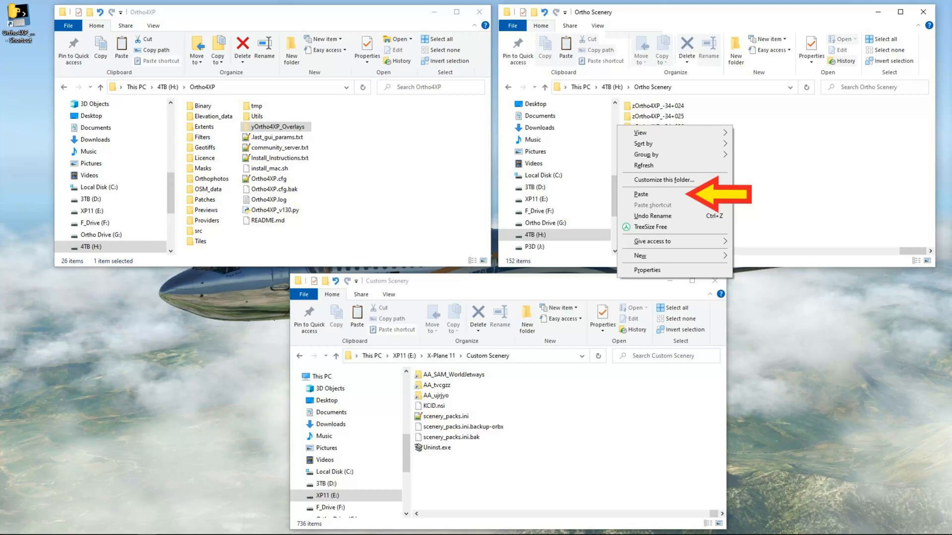
click(640, 194)
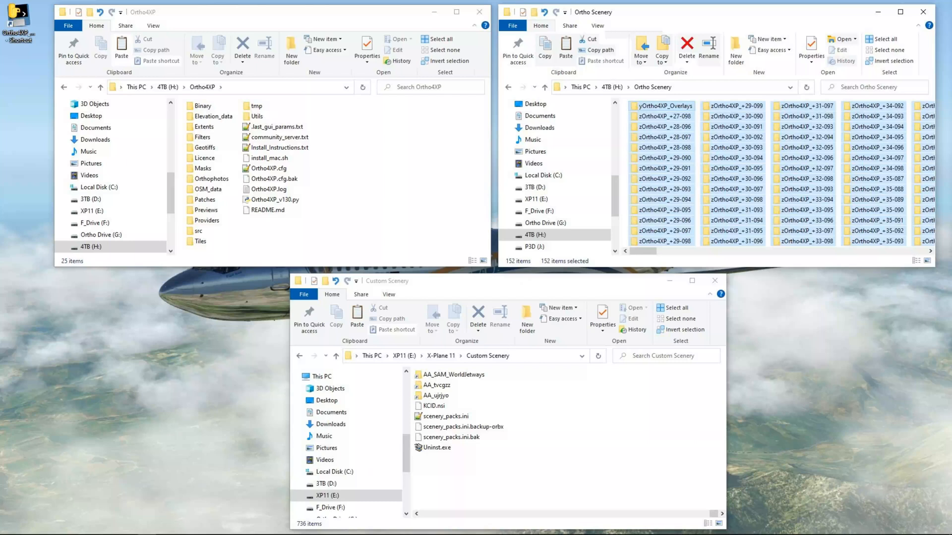
Copy all Ortho Scenery folders and paste them as shortcuts into Custom Scenery.
right_click(698, 176)
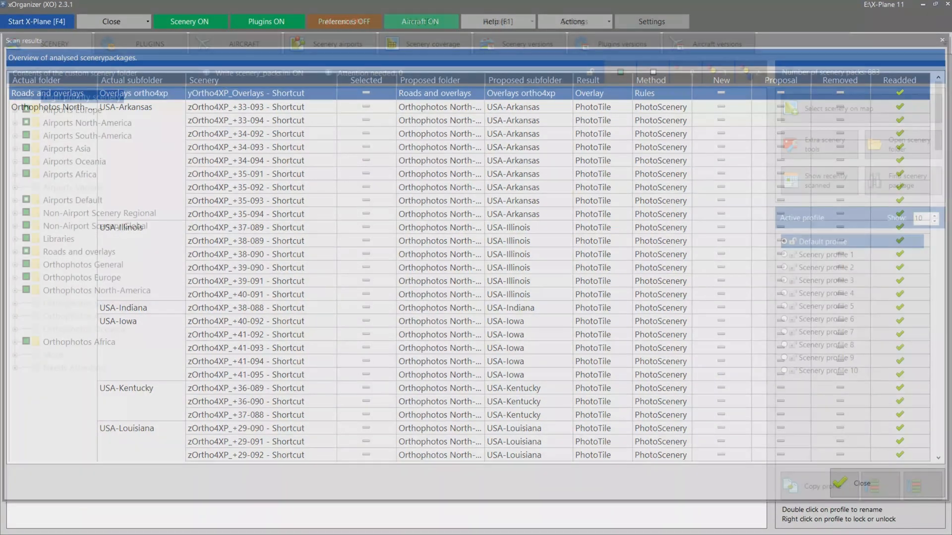
Close the readded-packages scan results and launch X-Plane from xOrganizer.
click(859, 484)
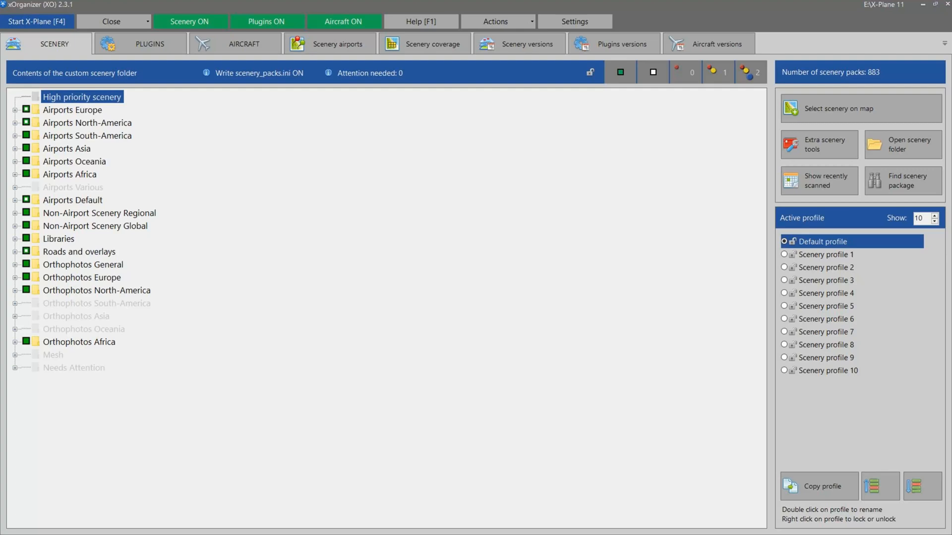
click(37, 22)
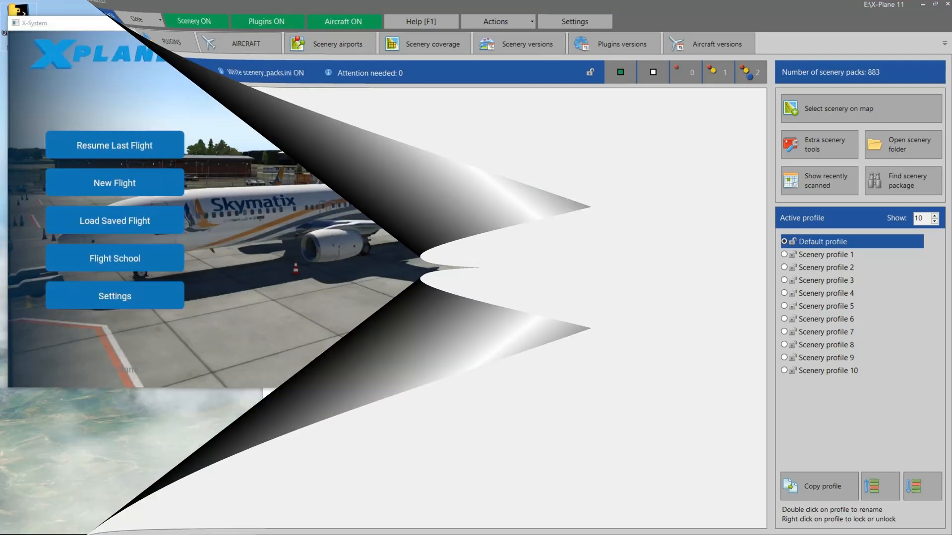